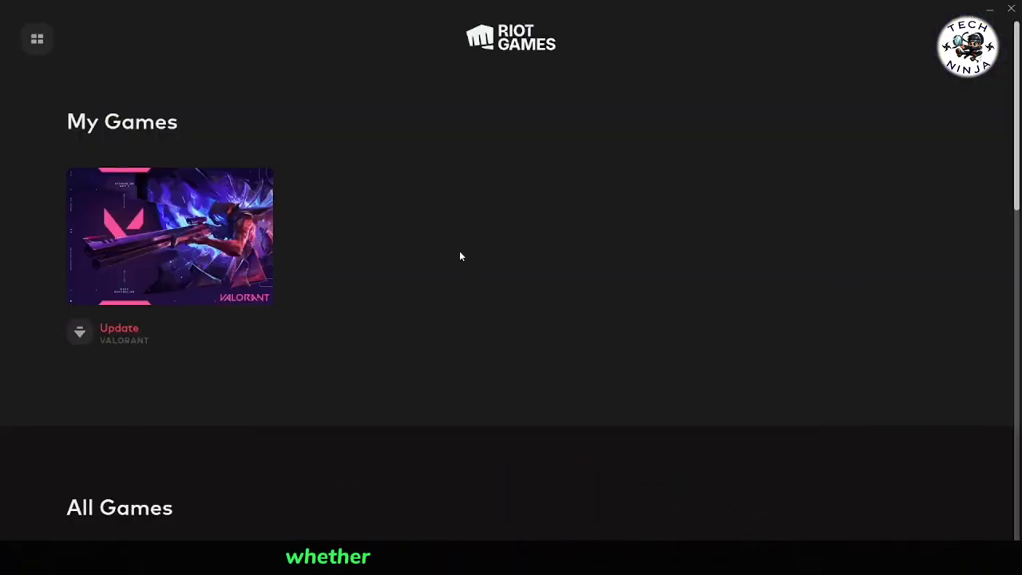
mouse_move(123, 216)
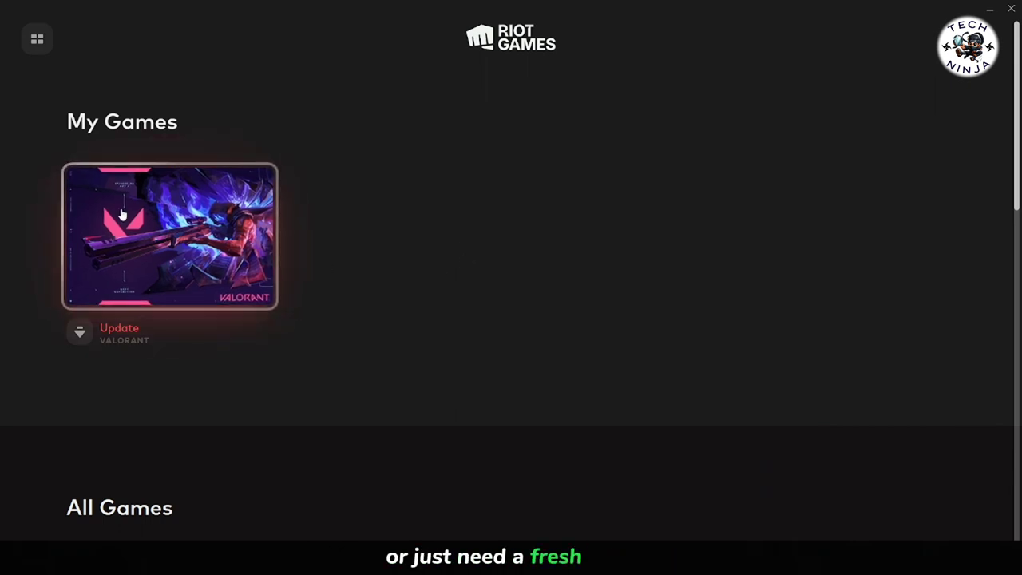
mouse_move(420, 339)
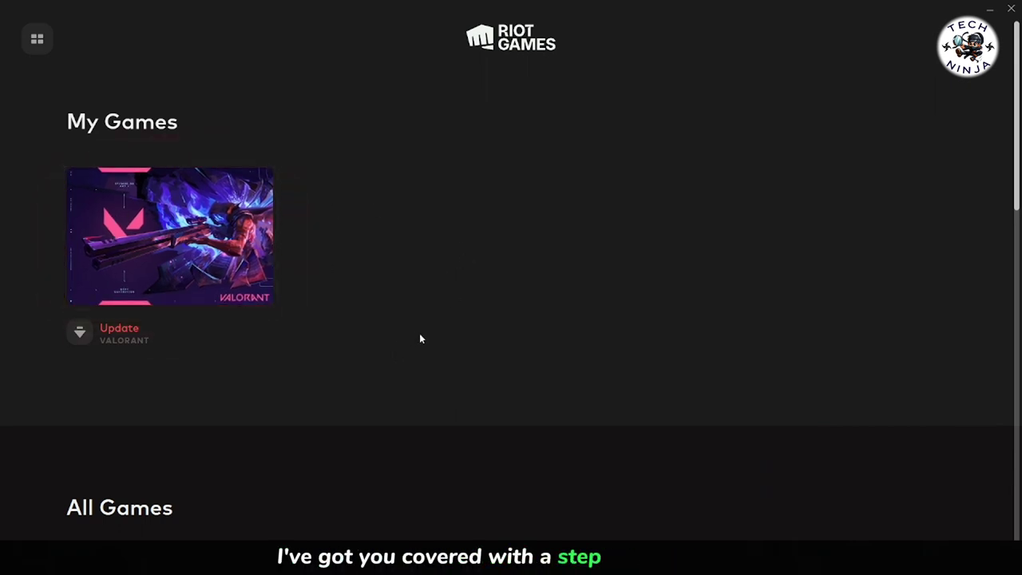
mouse_move(457, 392)
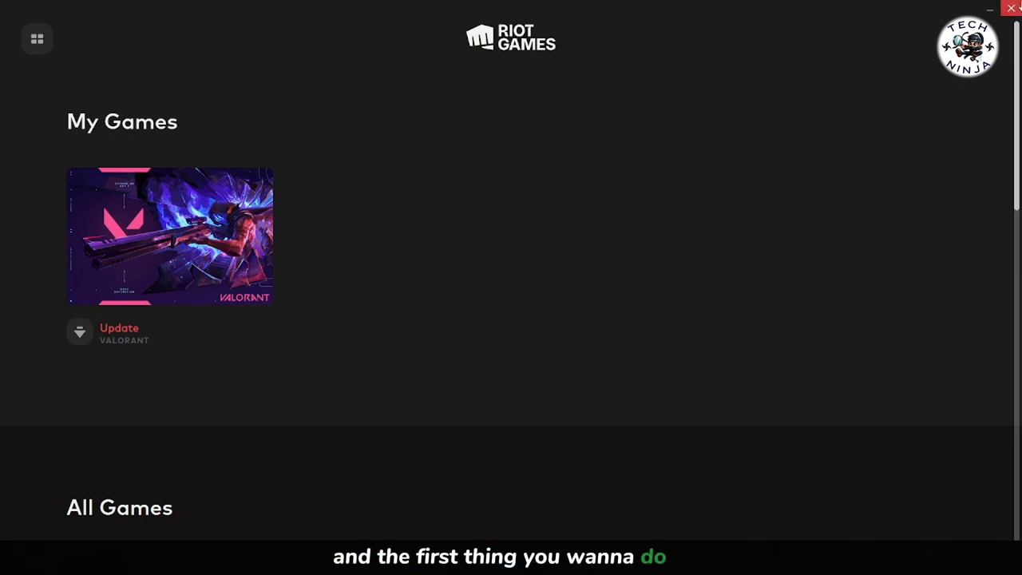
Step: Close the Riot Client game library window to reveal the desktop
click(1010, 8)
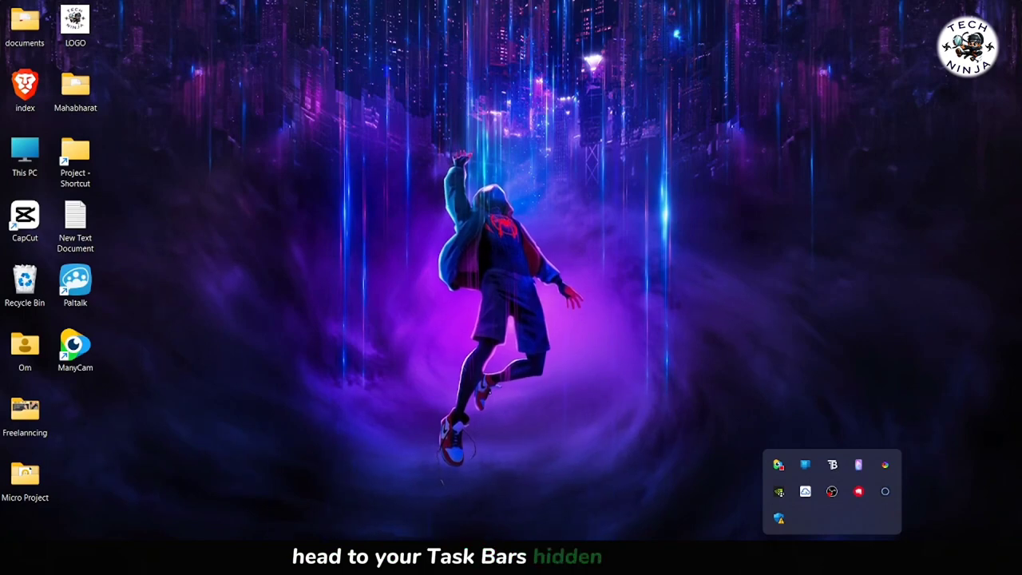
mouse_move(859, 491)
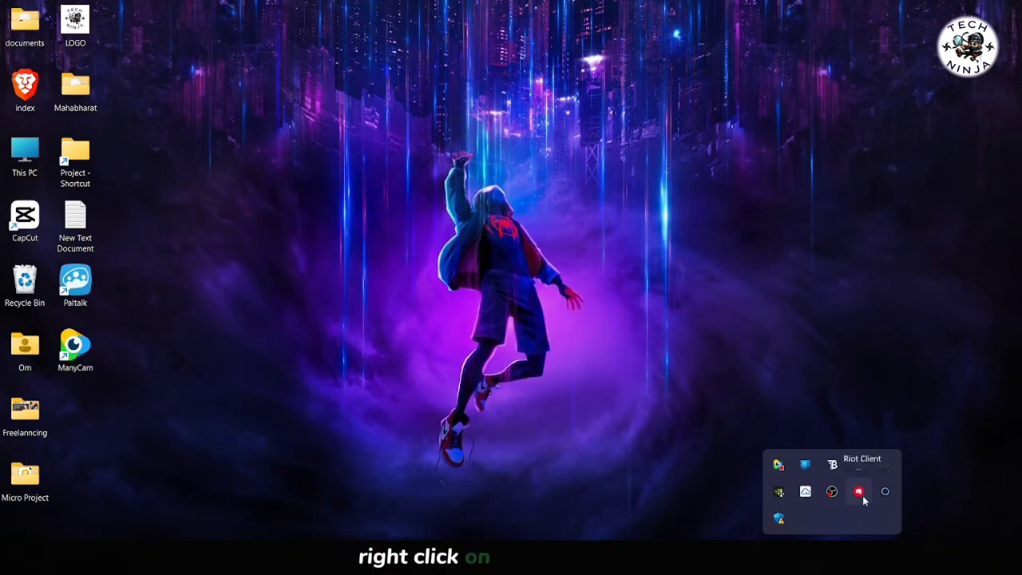
Step: Exit Riot Client from its tray icon menu
right_click(859, 491)
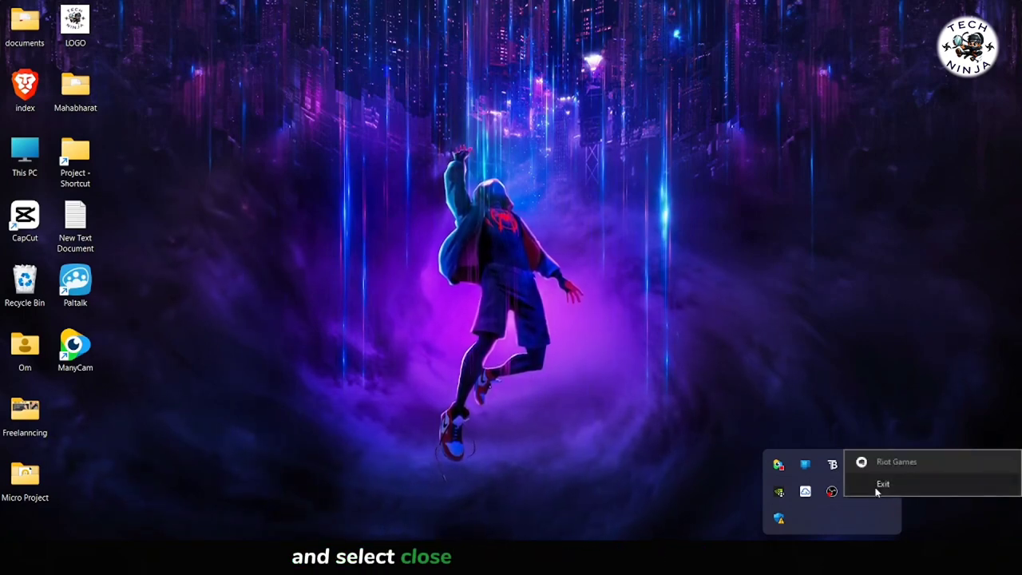
click(883, 483)
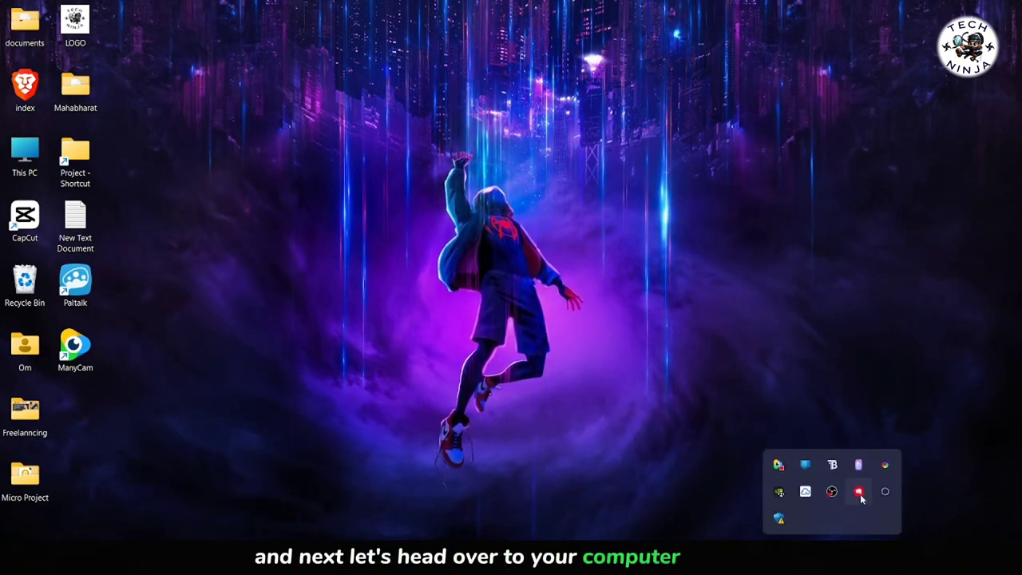
Step: Dismiss the tray overflow and launch Settings from the Start menu's pinned apps
click(24, 156)
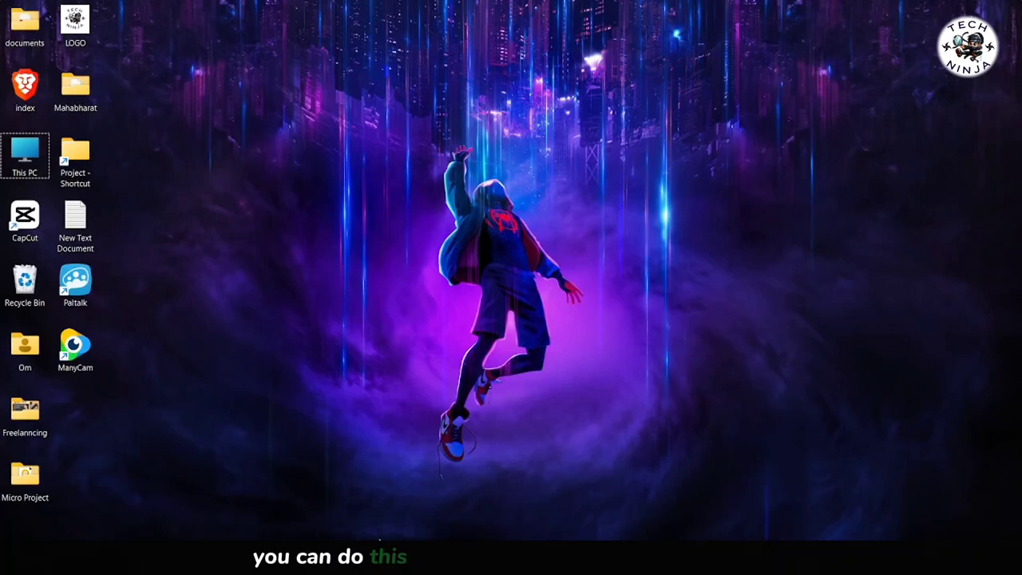
click(511, 567)
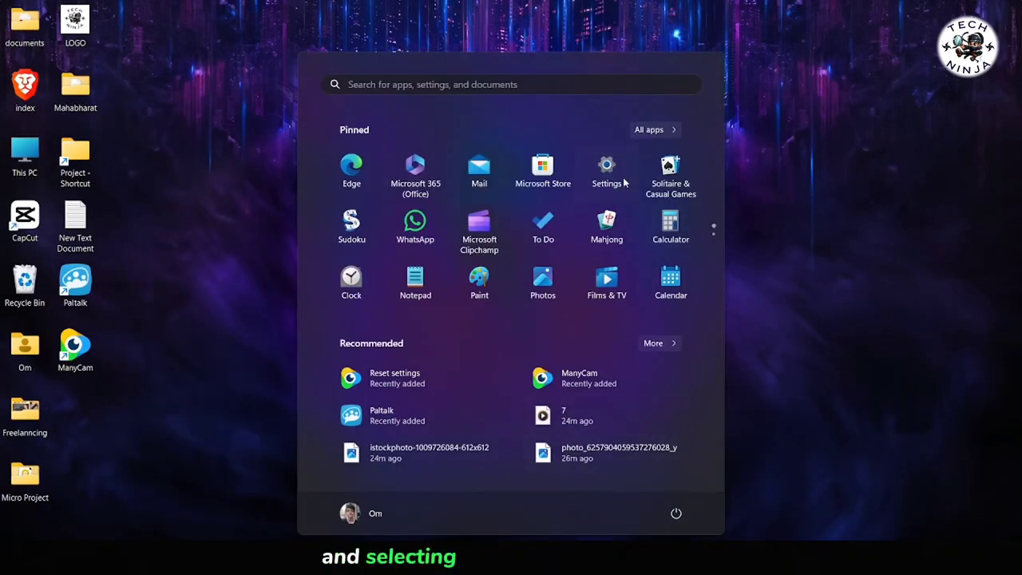
click(606, 164)
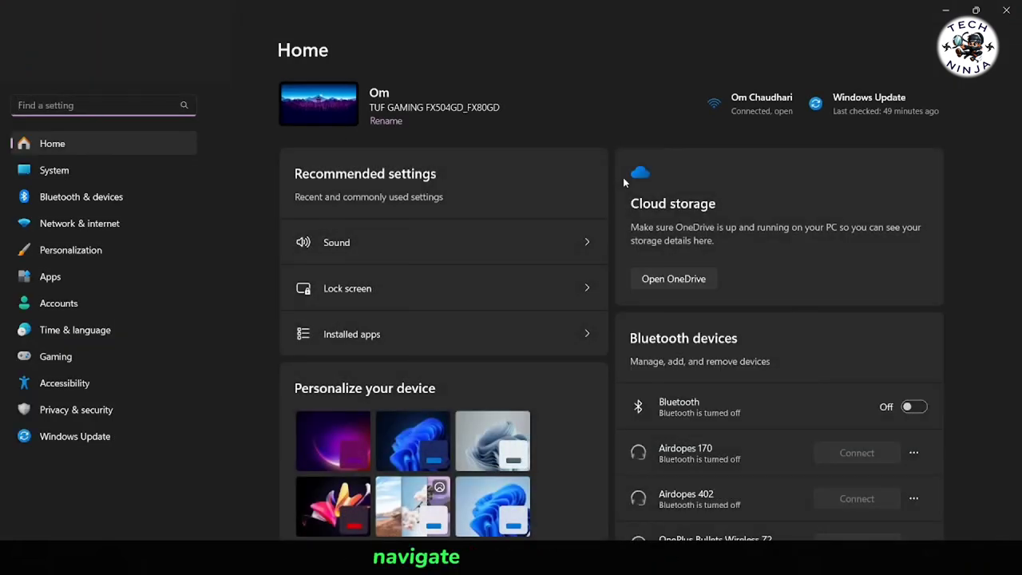
mouse_move(94, 139)
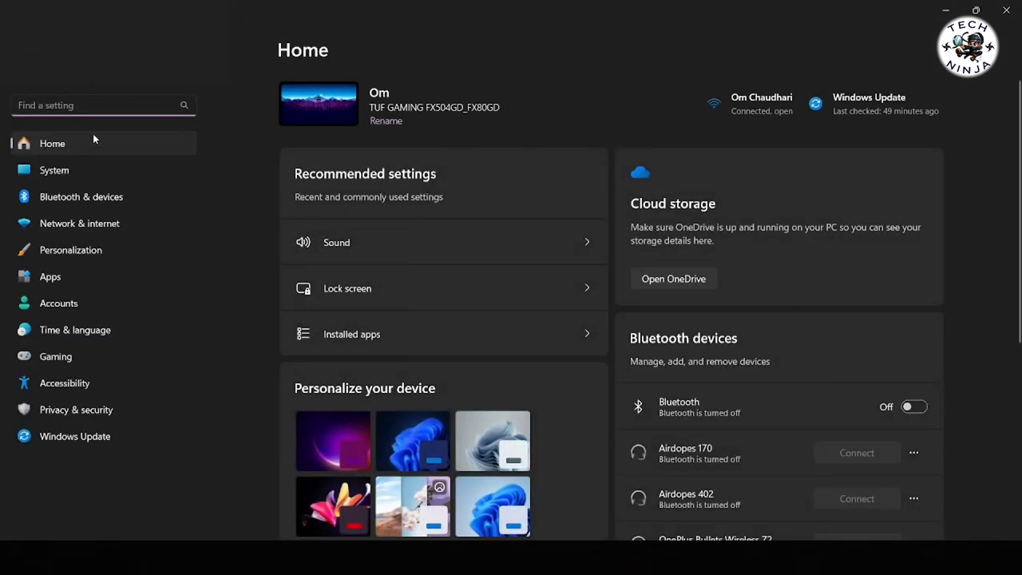
Step: Search Installed apps for 'valoran' and uninstall VALORANT
text(app)
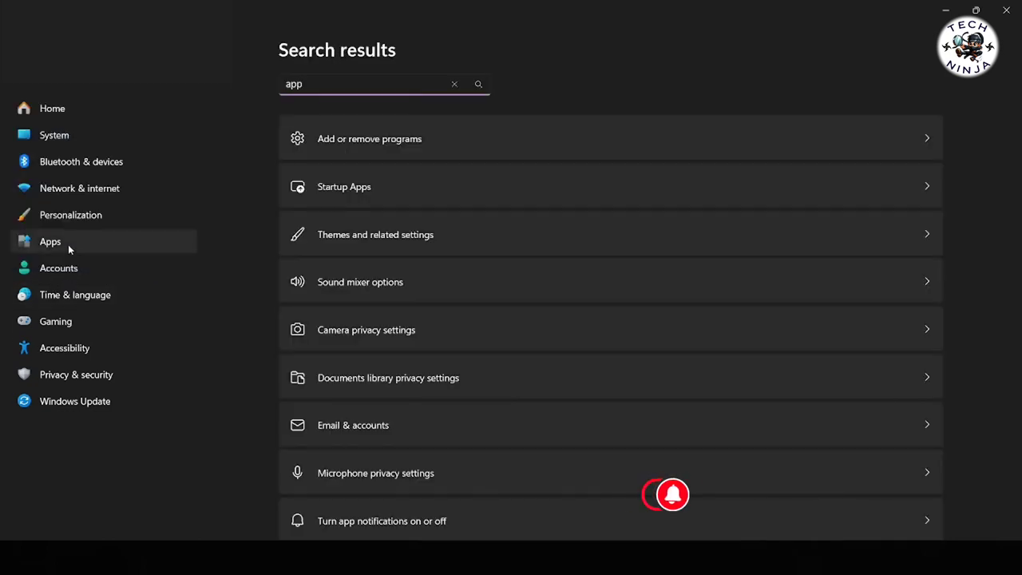
click(50, 241)
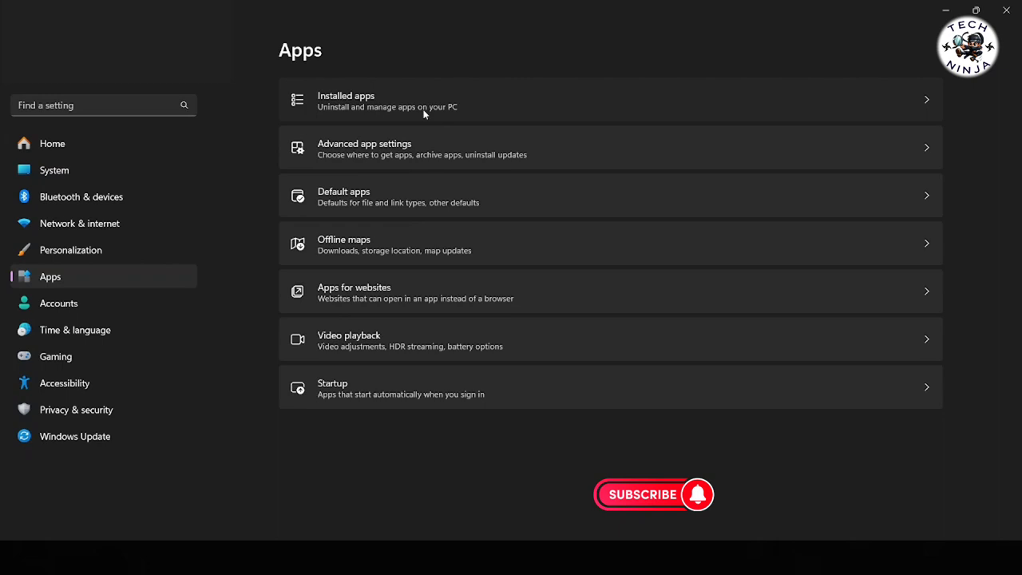
click(346, 100)
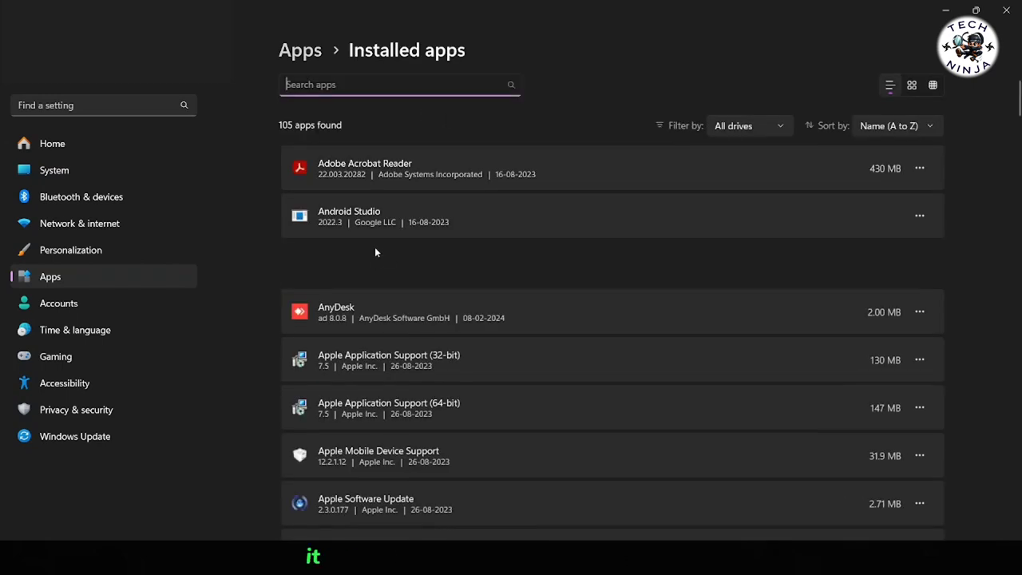
text(valorant)
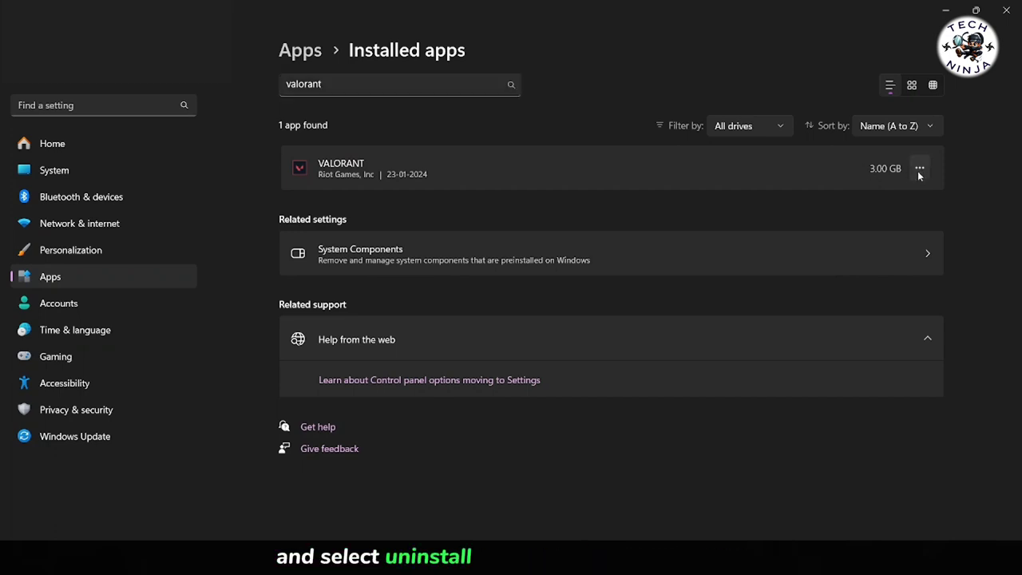
click(919, 167)
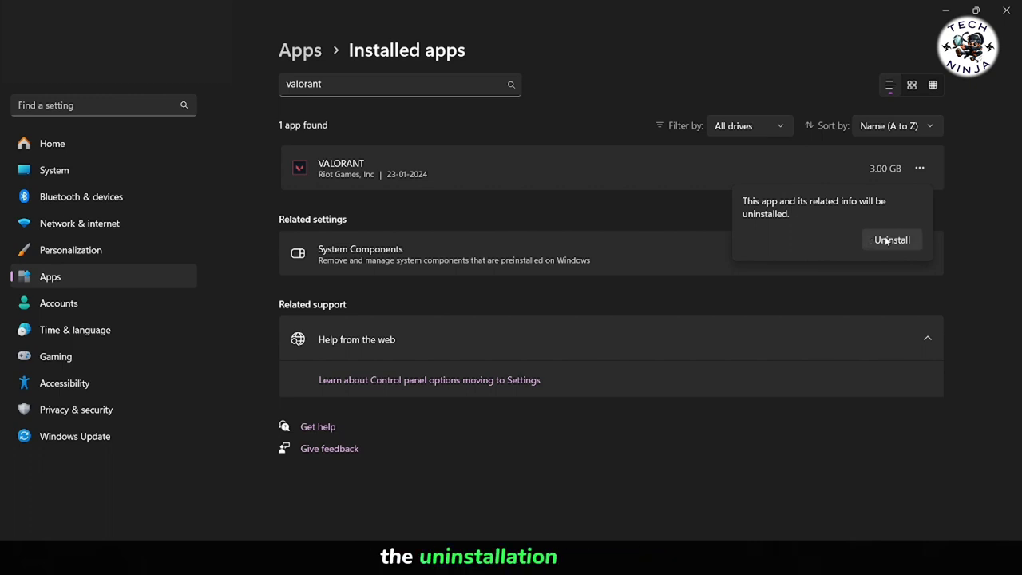
click(892, 240)
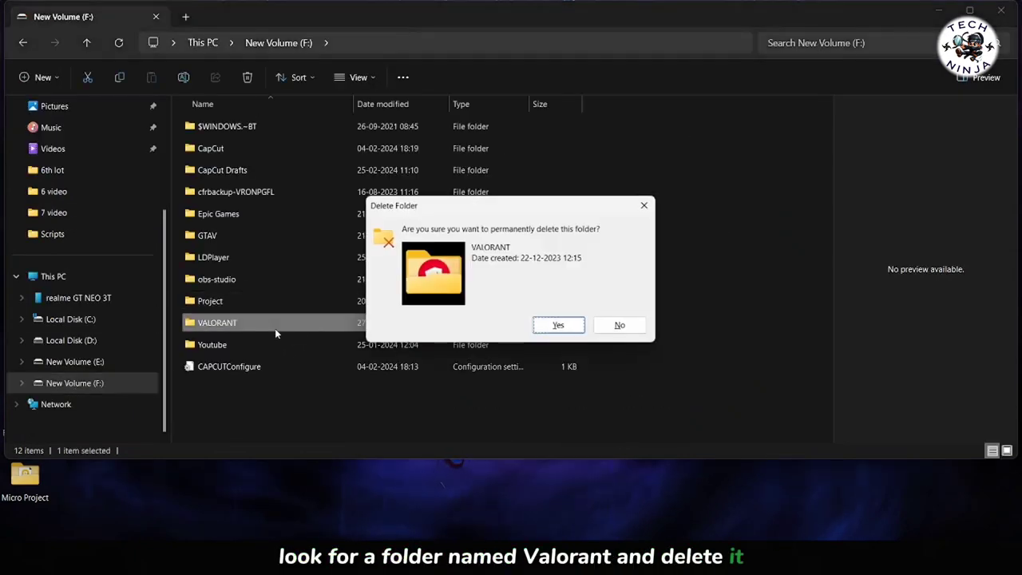
Step: Permanently delete the F: VALORANT folder, then open %localappdata% via Run
click(557, 324)
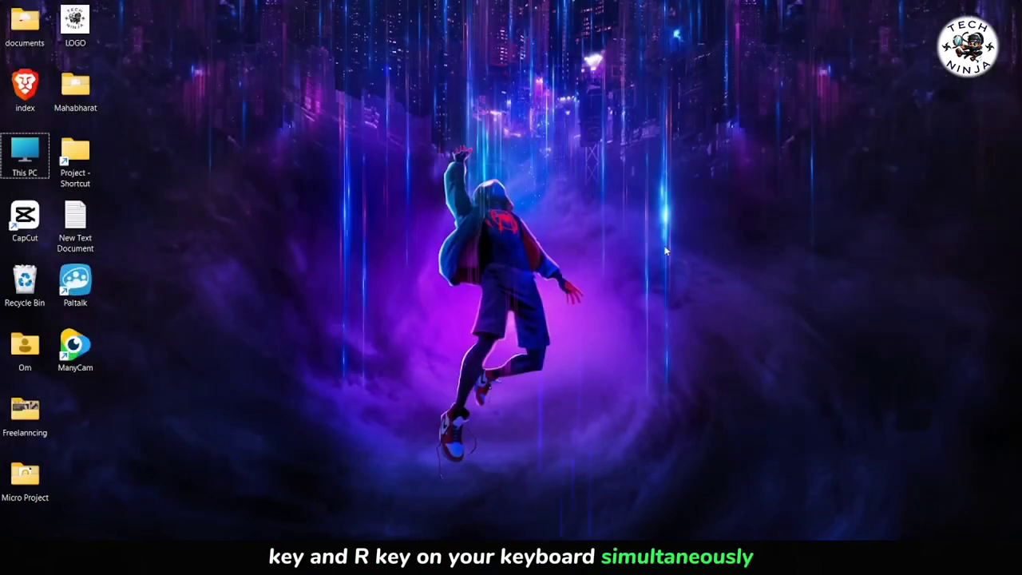
key(Win+r)
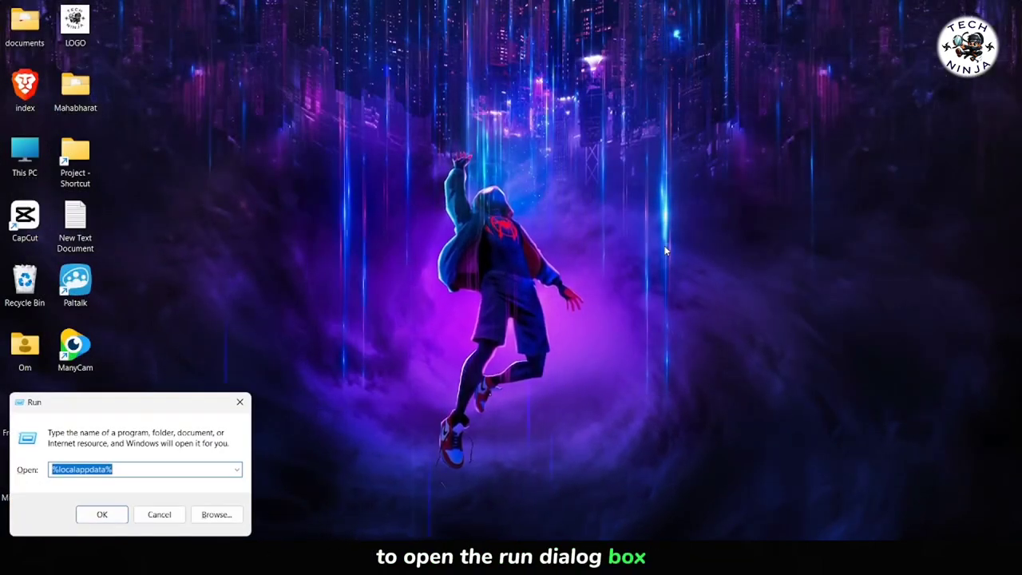
click(101, 514)
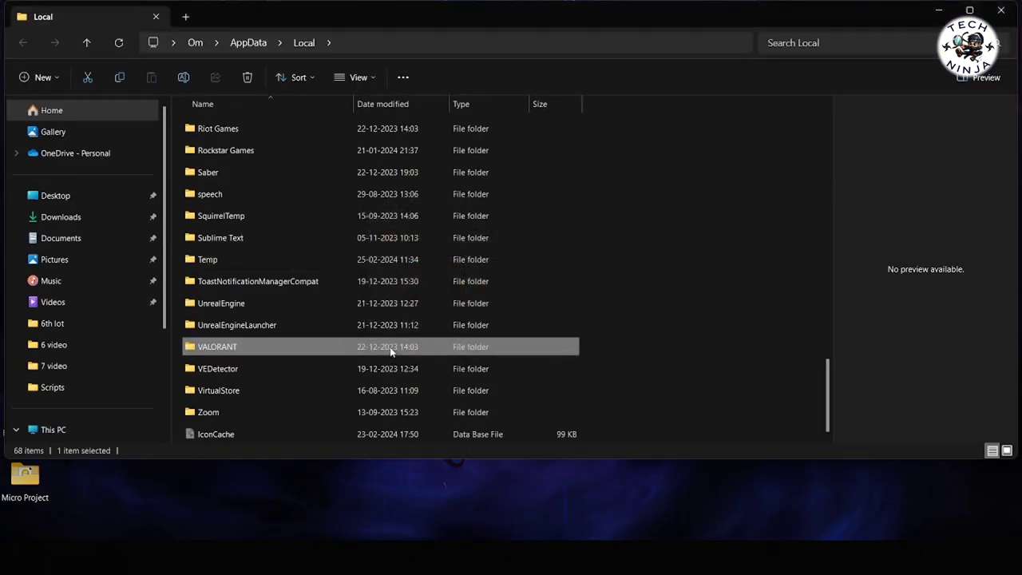
mouse_move(573, 341)
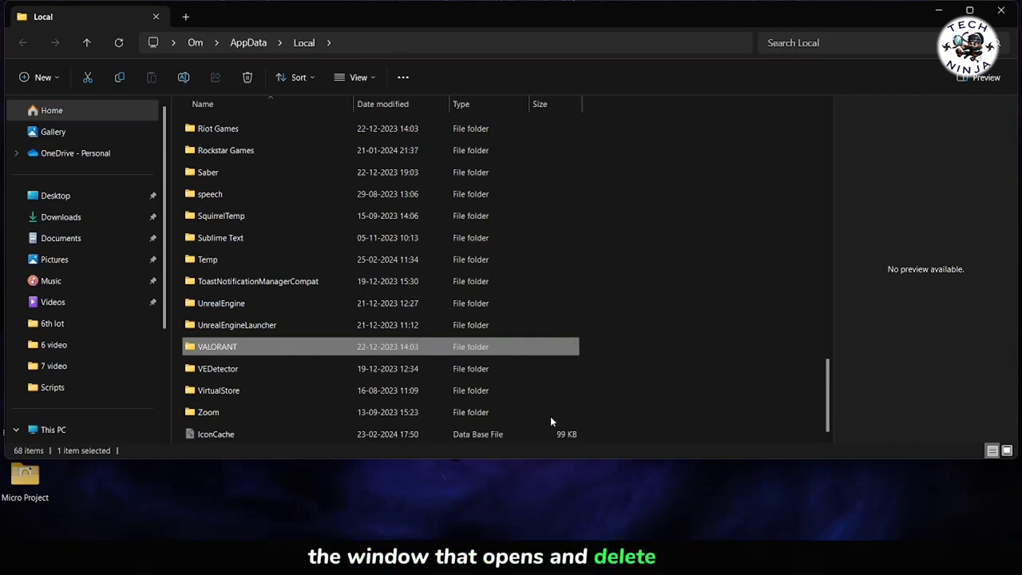
mouse_move(379, 355)
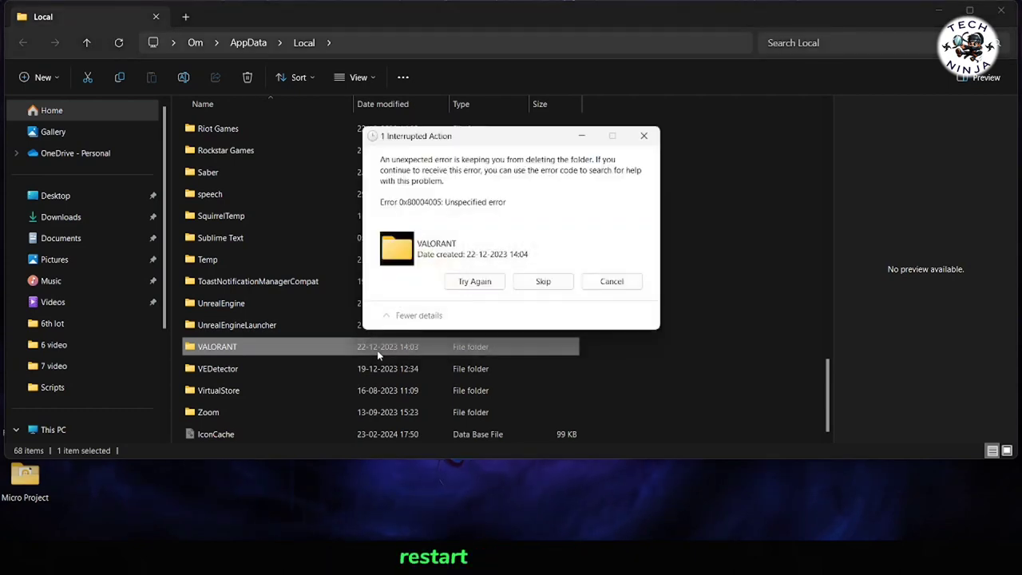
Step: Dismiss the Interrupted Action error for the VALORANT folder and close File Explorer
click(474, 281)
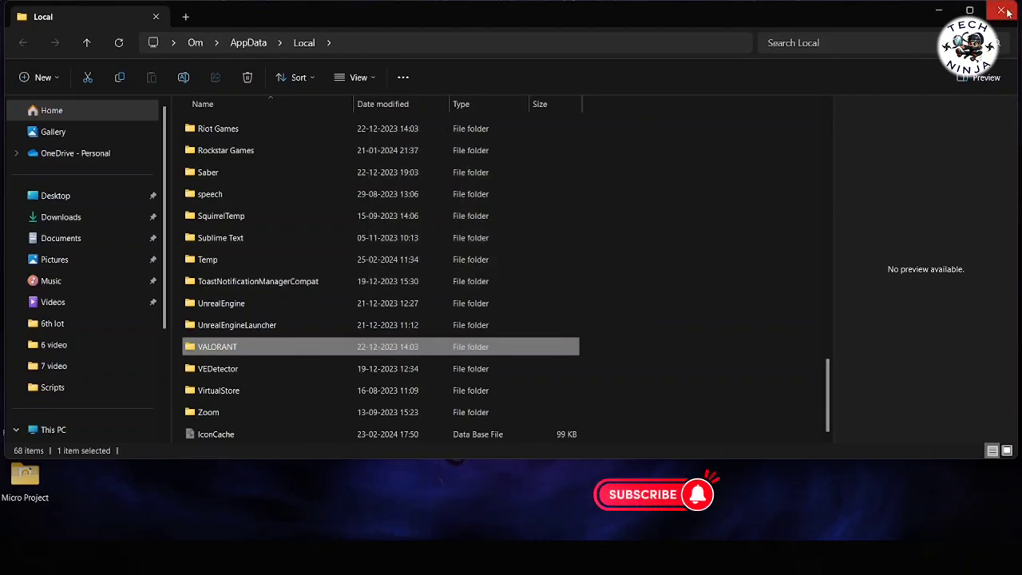
click(1005, 11)
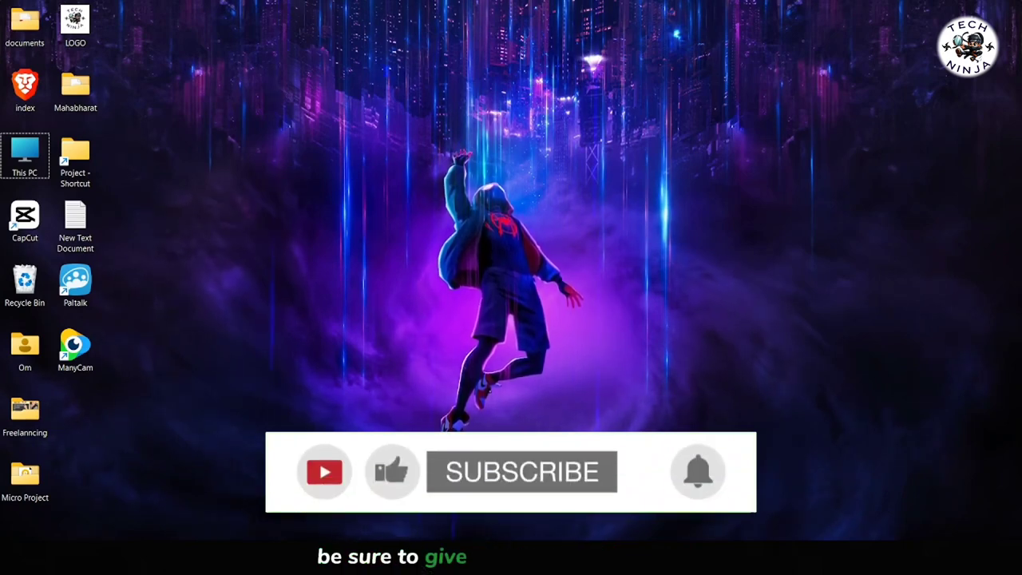
click(521, 471)
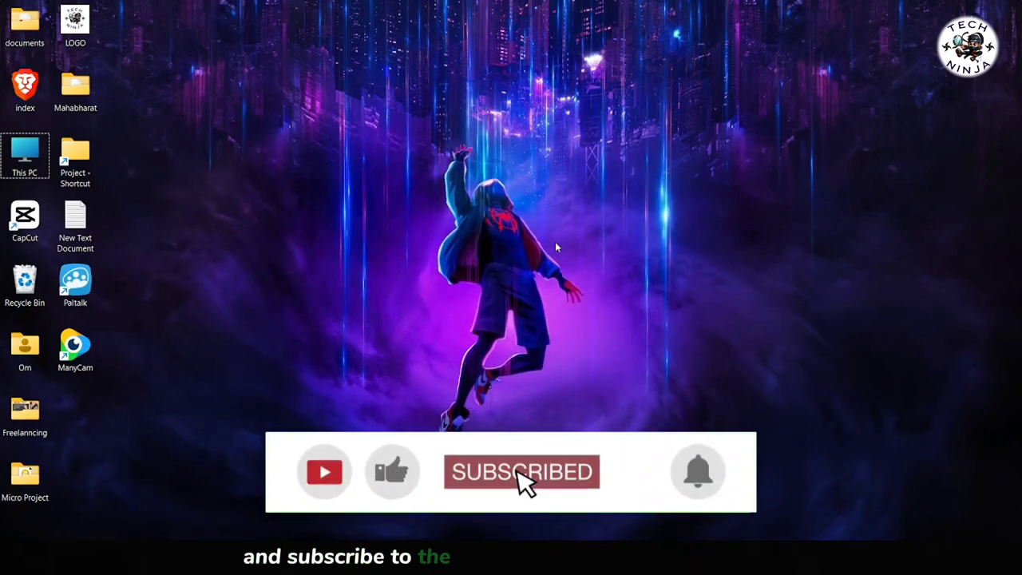